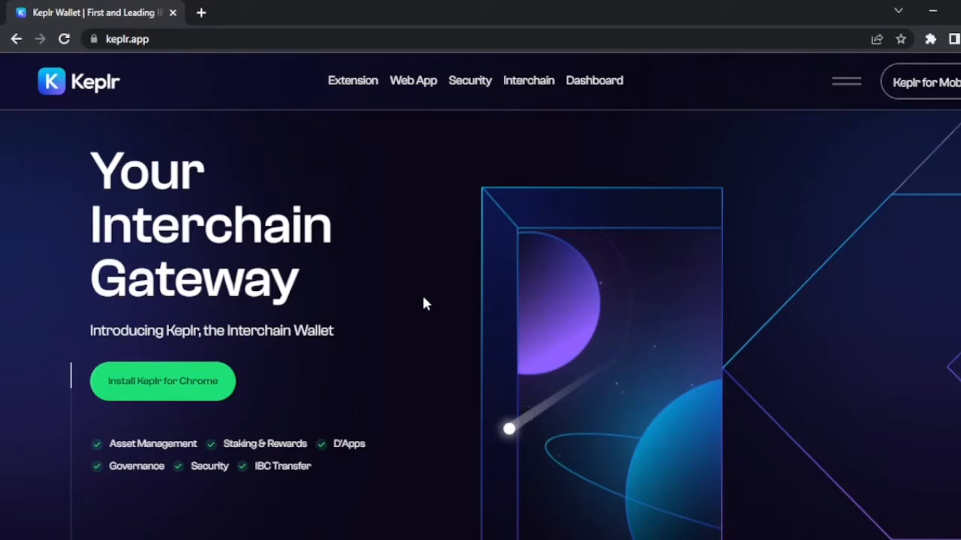
pyautogui.moveTo(432, 351)
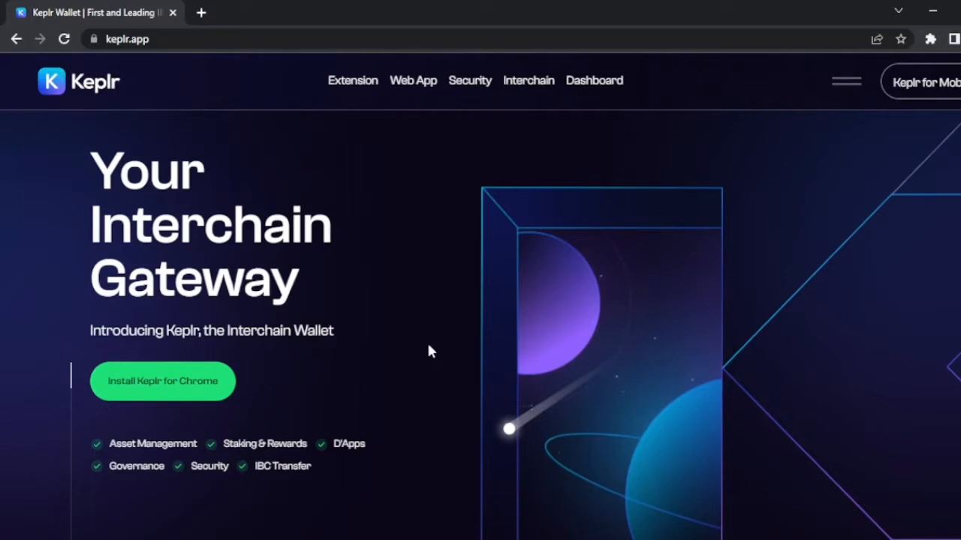
pyautogui.moveTo(502, 525)
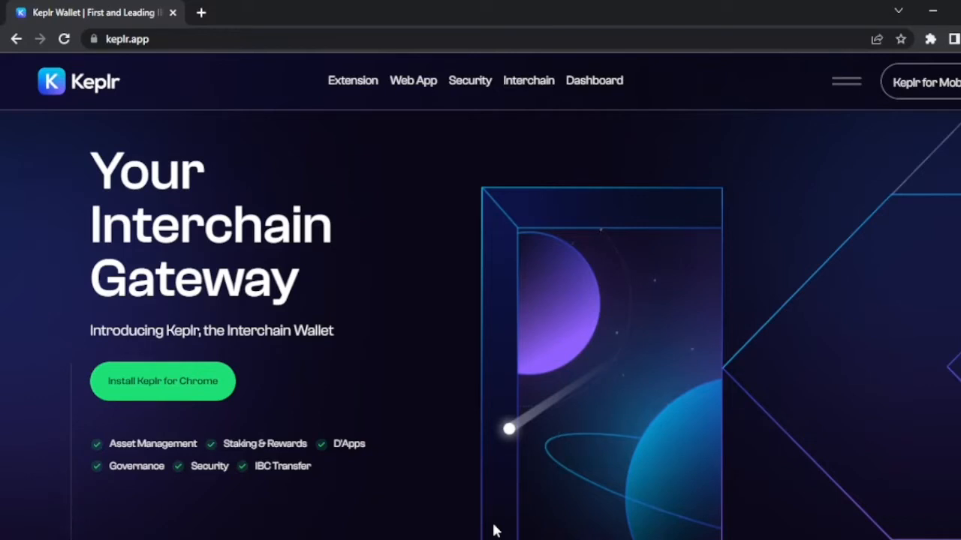
pyautogui.moveTo(236, 139)
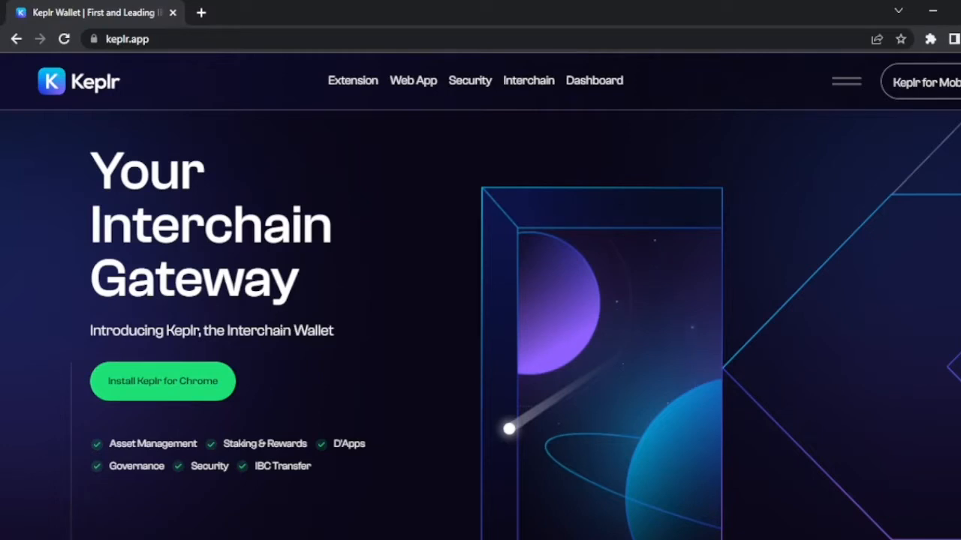
pyautogui.moveTo(167, 400)
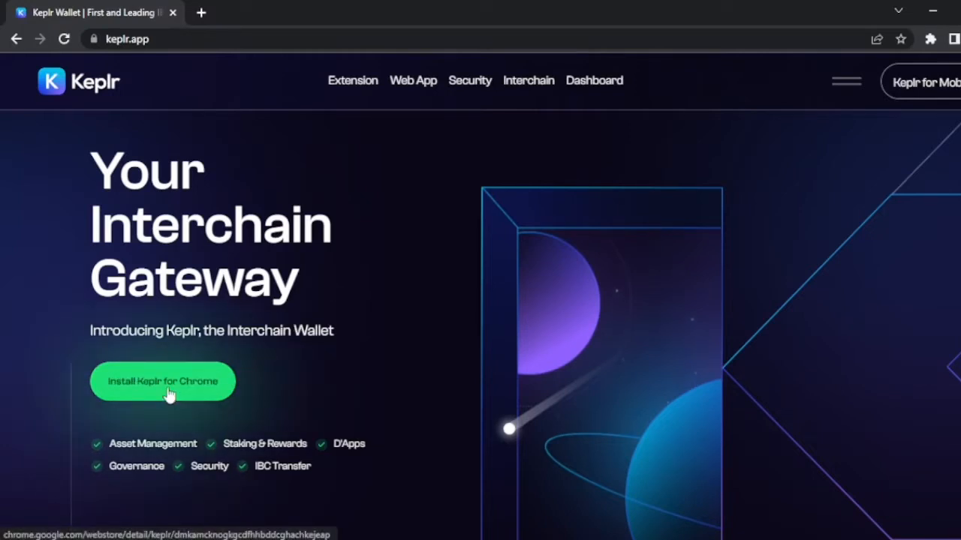
# Step: Install the Keplr extension from its Chrome Web Store page
pyautogui.click(162, 381)
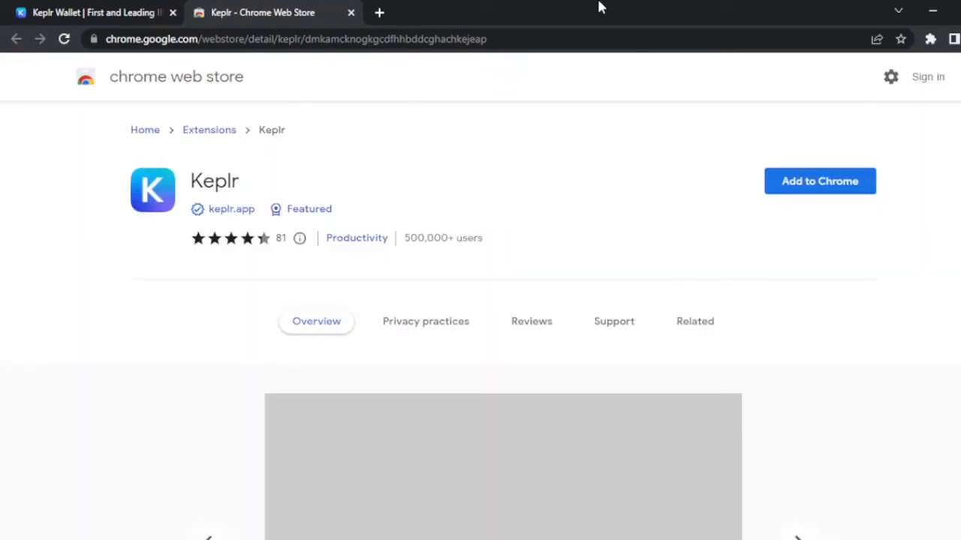
pyautogui.click(820, 181)
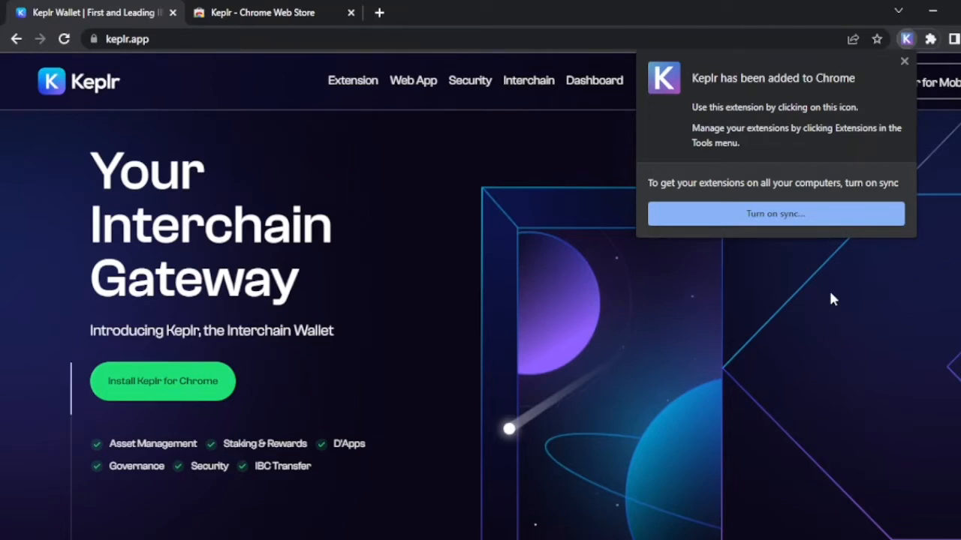
pyautogui.moveTo(833, 313)
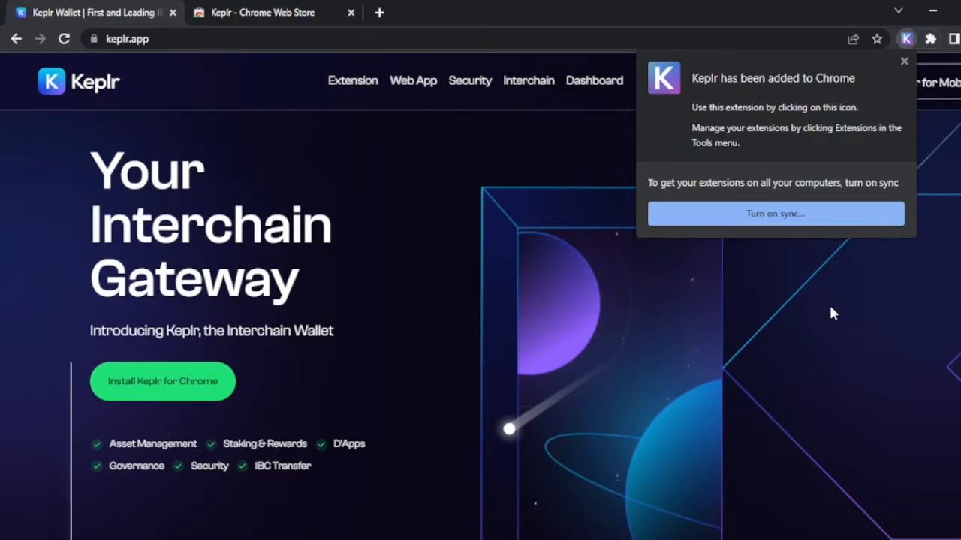
pyautogui.moveTo(808, 334)
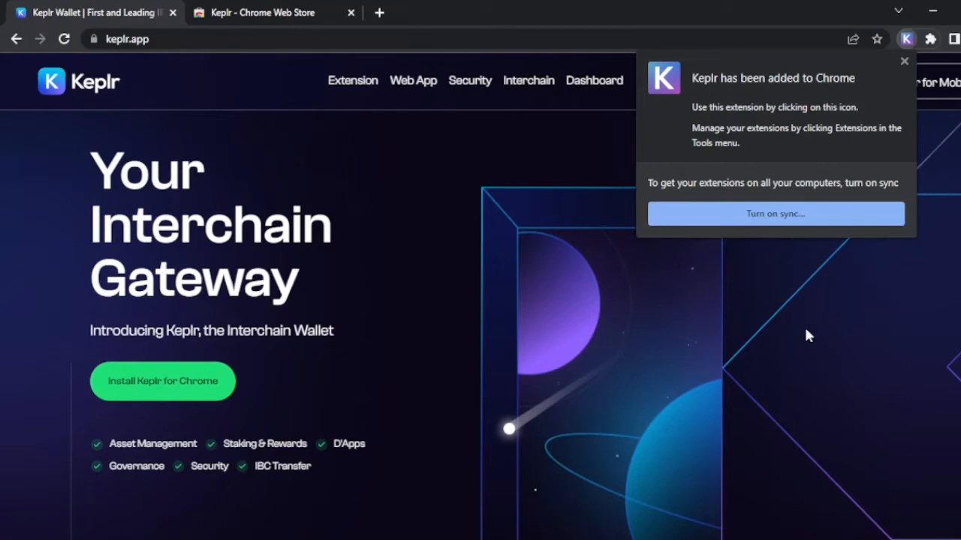
pyautogui.moveTo(846, 360)
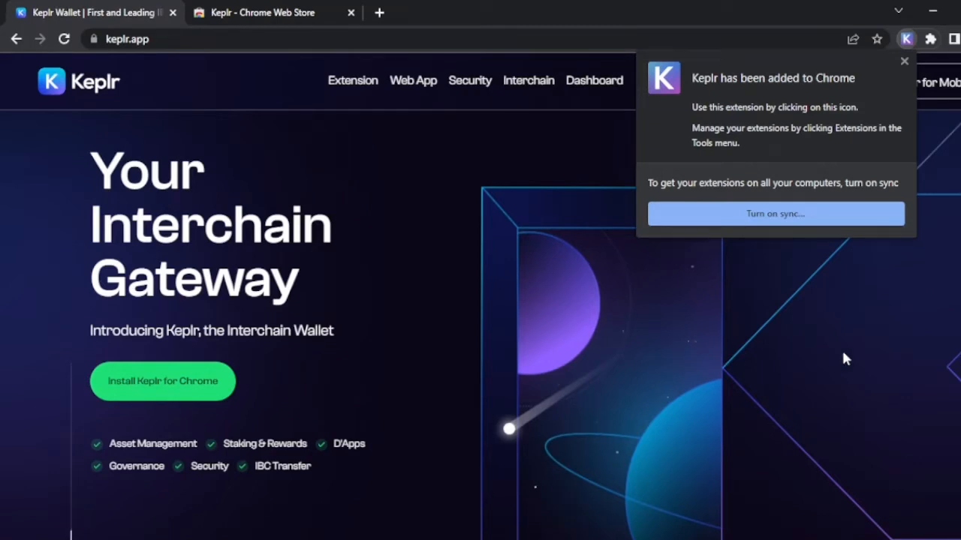
# Step: Launch Keplr from the Chrome extensions menu to reach its welcome page
pyautogui.click(948, 39)
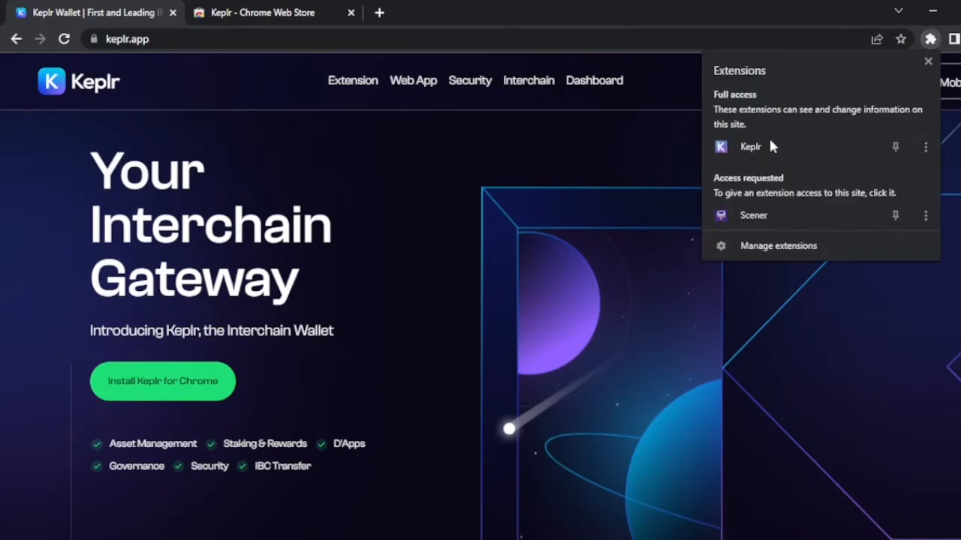
pyautogui.click(749, 146)
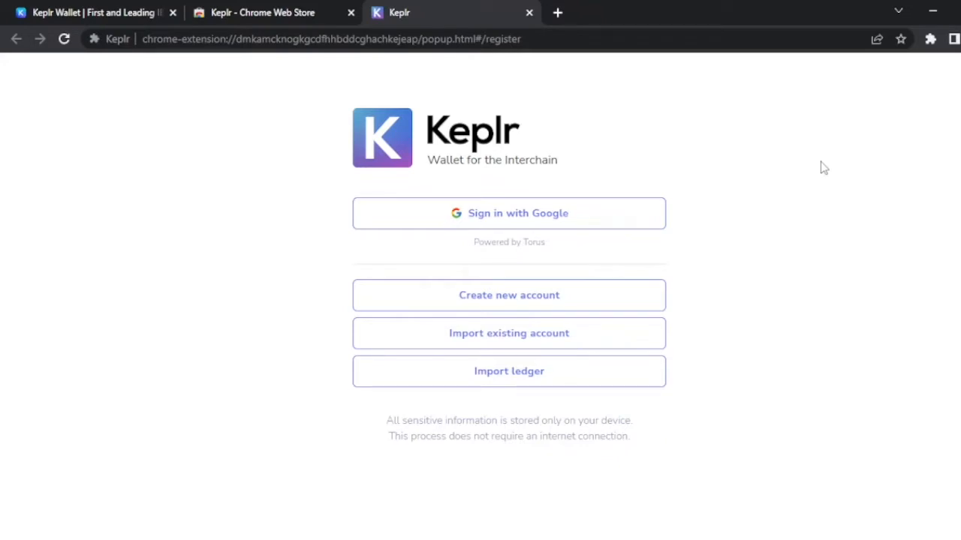
pyautogui.moveTo(612, 295)
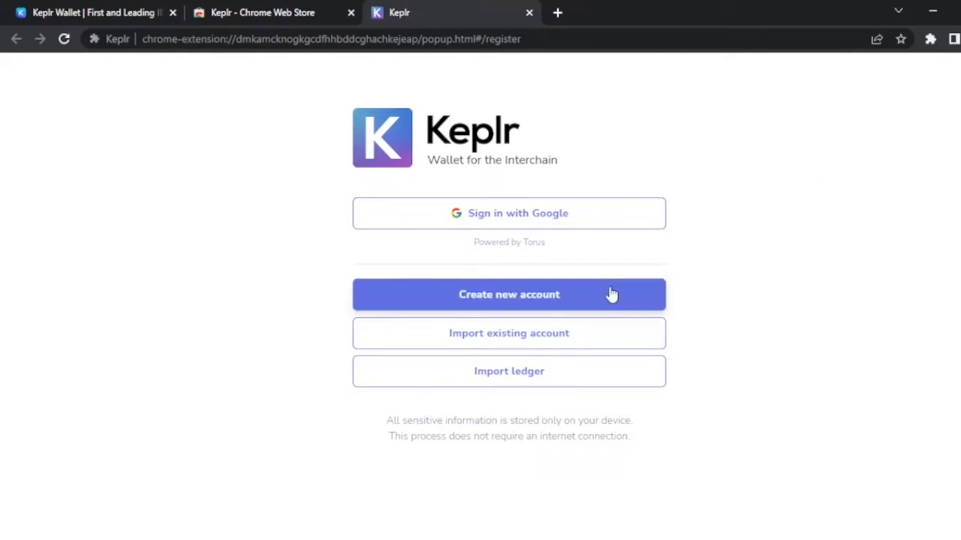
# Step: Choose Create new account on the Keplr welcome page
pyautogui.click(509, 294)
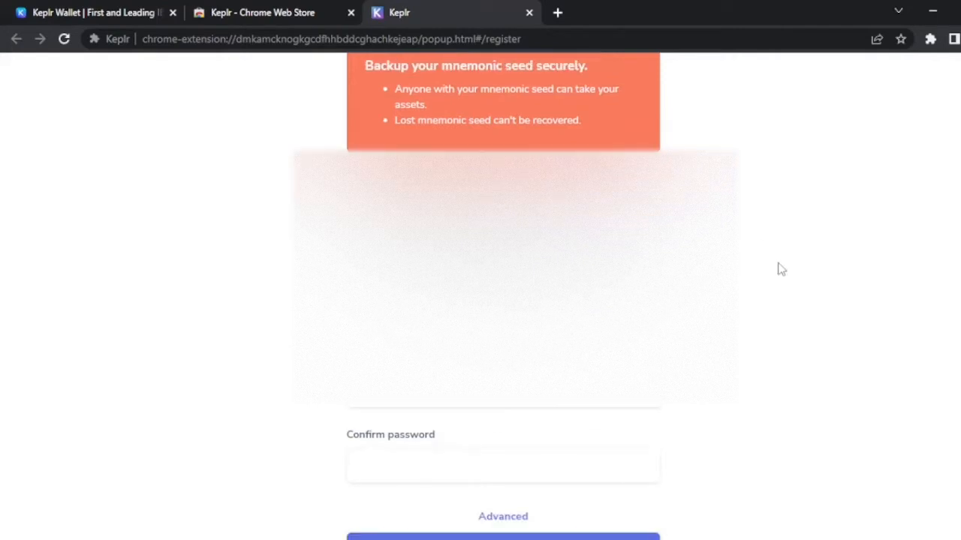
pyautogui.moveTo(783, 272)
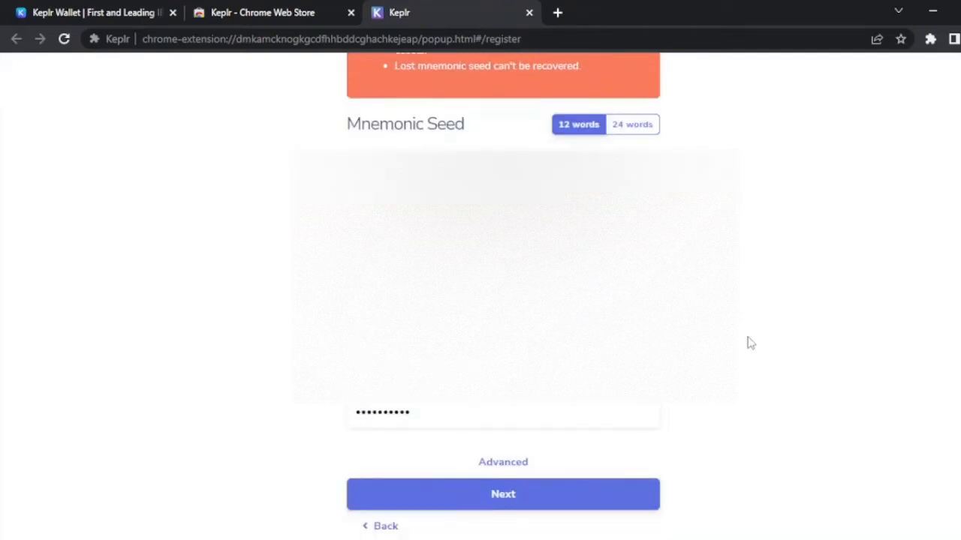
pyautogui.moveTo(566, 494)
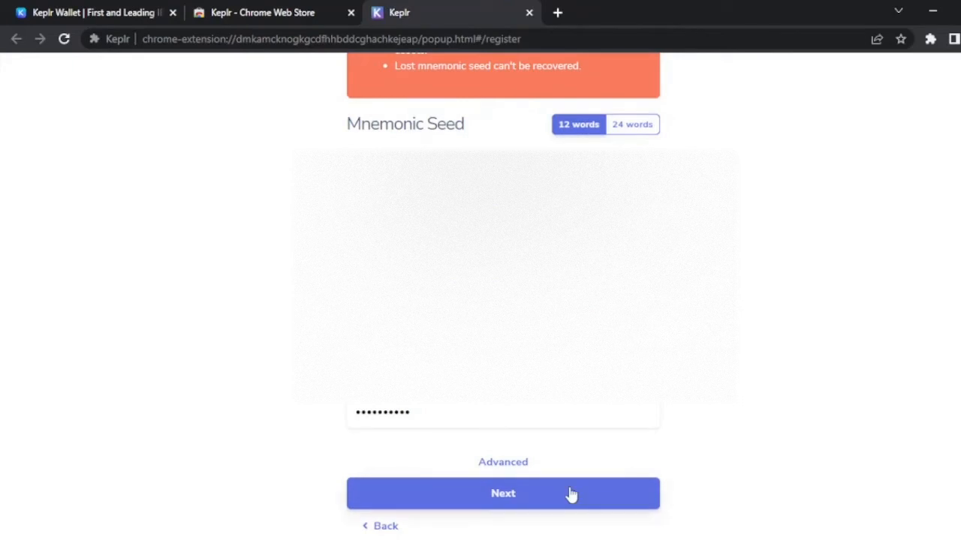
# Step: Advance from the seed and password form to seed phrase verification
pyautogui.click(501, 493)
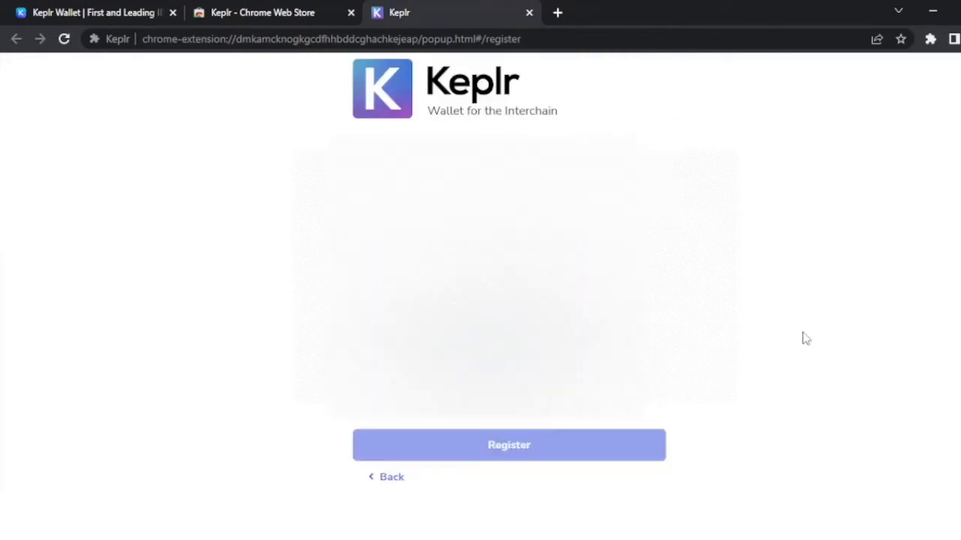
pyautogui.moveTo(790, 355)
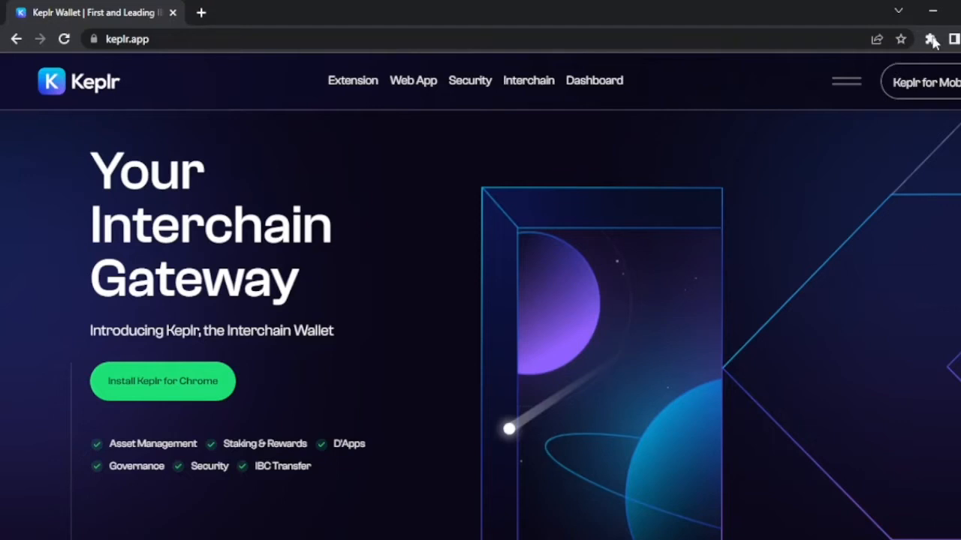
# Step: Connect Stakin test wallet to the Keplr dashboard and copy its Cosmos Hub address
pyautogui.click(931, 39)
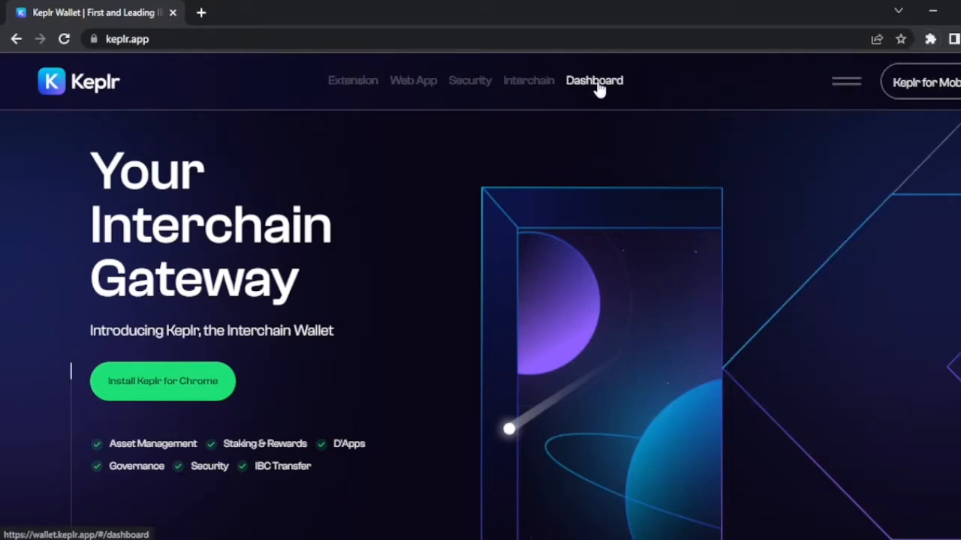
pyautogui.click(593, 81)
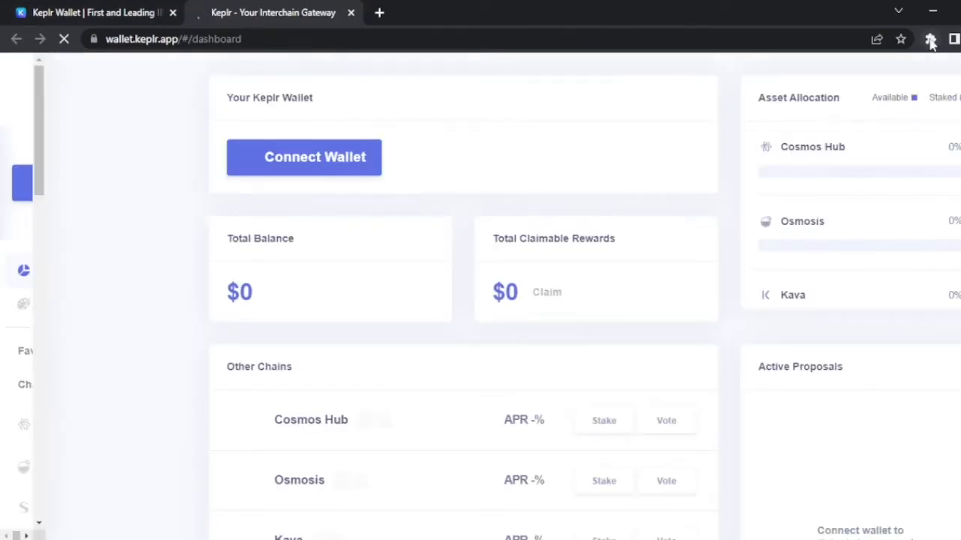
pyautogui.click(928, 39)
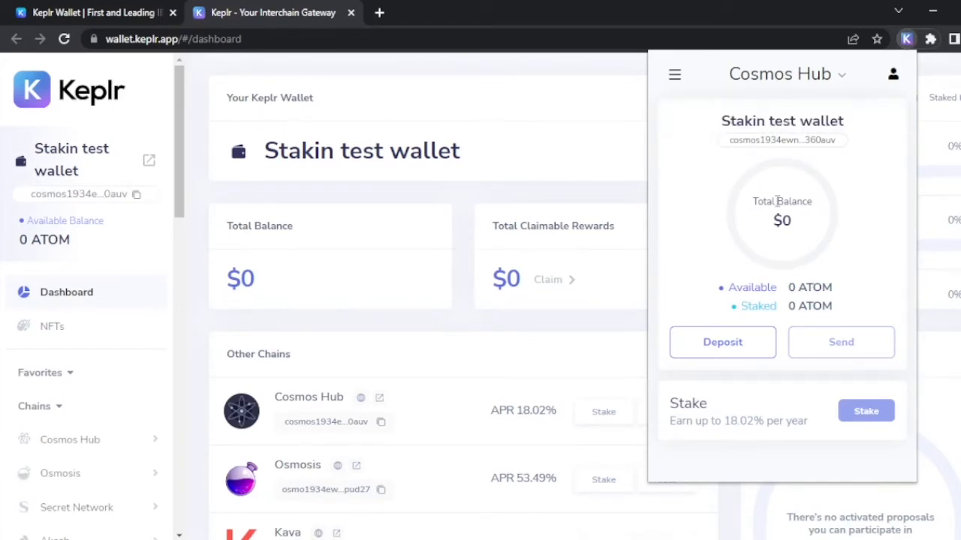
pyautogui.click(782, 140)
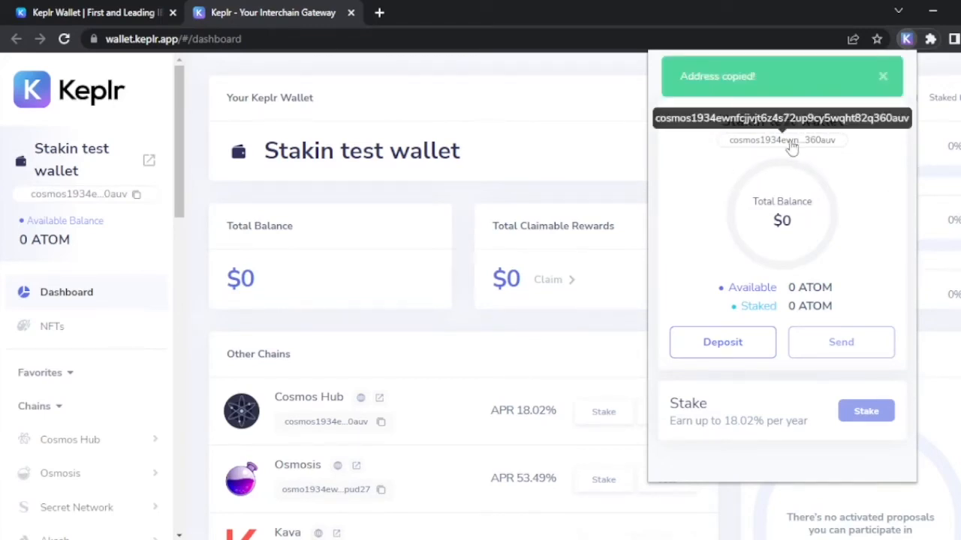
pyautogui.click(883, 76)
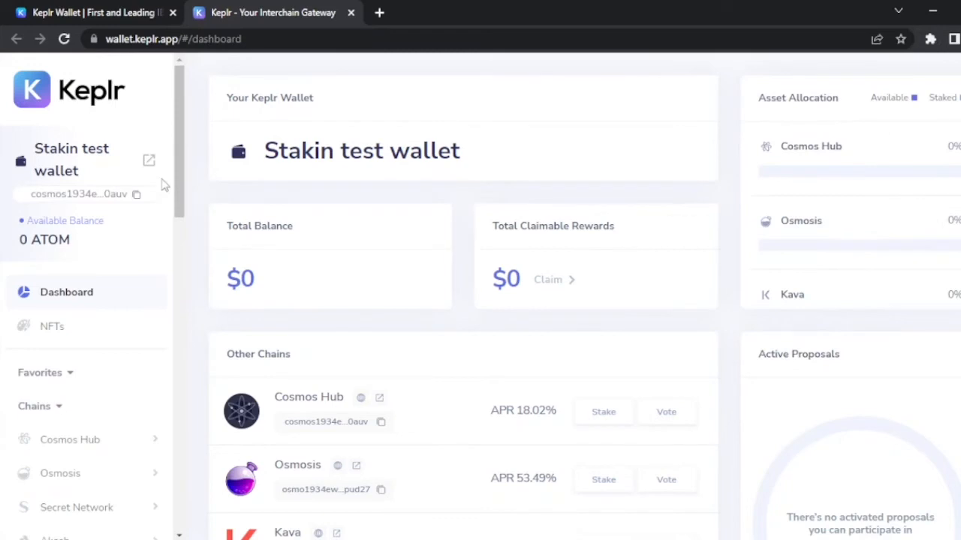
pyautogui.moveTo(195, 118)
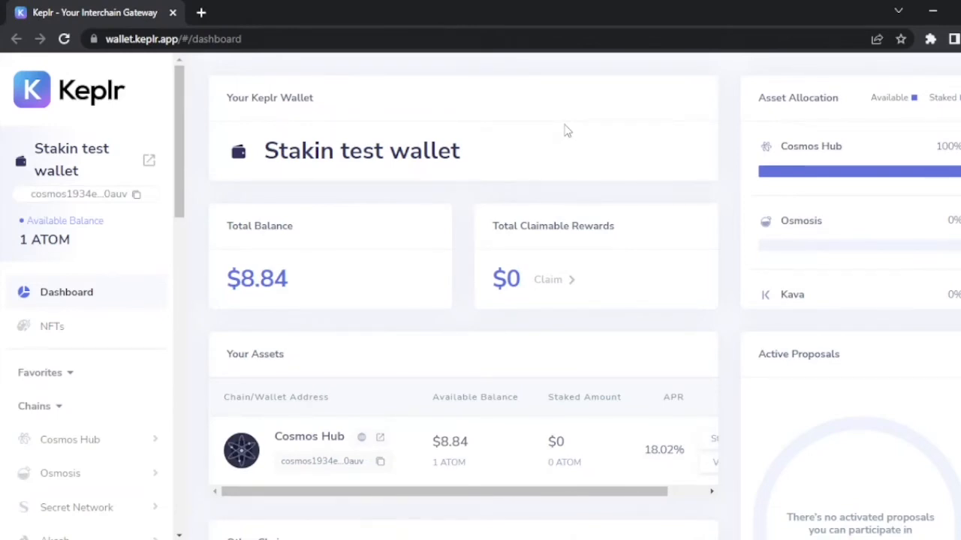
pyautogui.moveTo(584, 142)
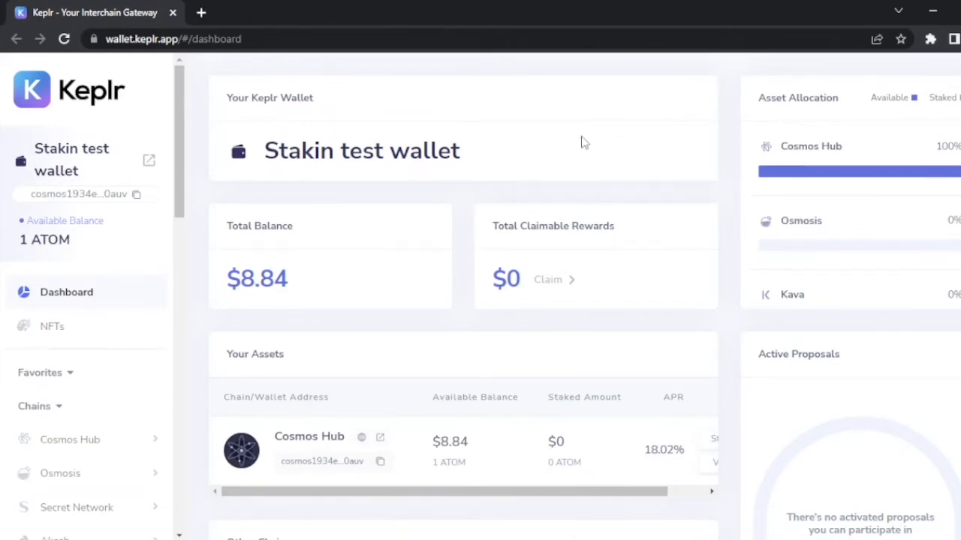
pyautogui.moveTo(579, 148)
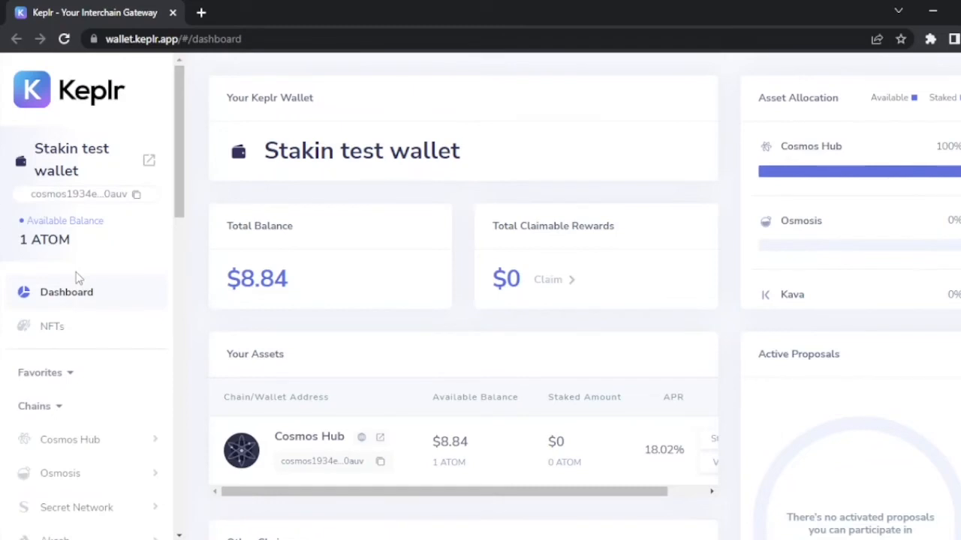
pyautogui.moveTo(75, 298)
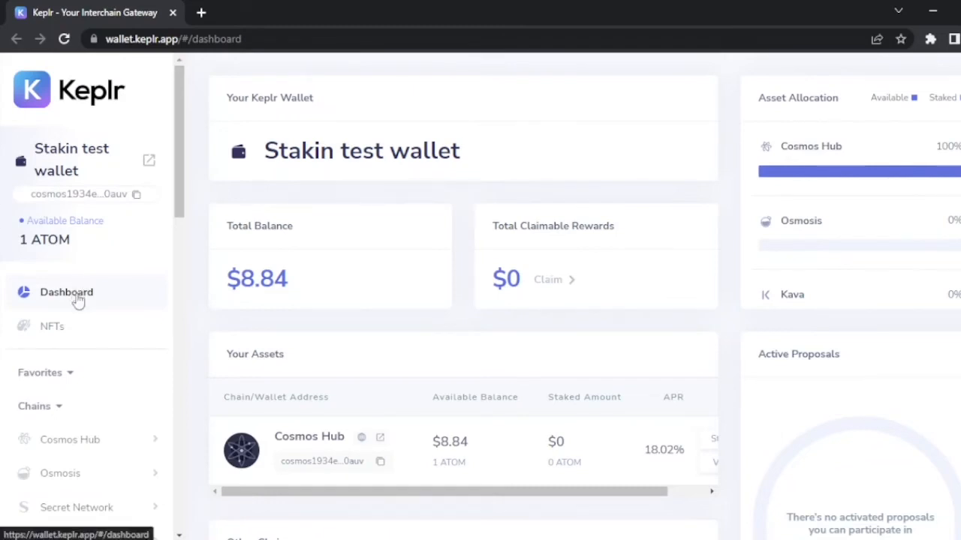
pyautogui.moveTo(136, 240)
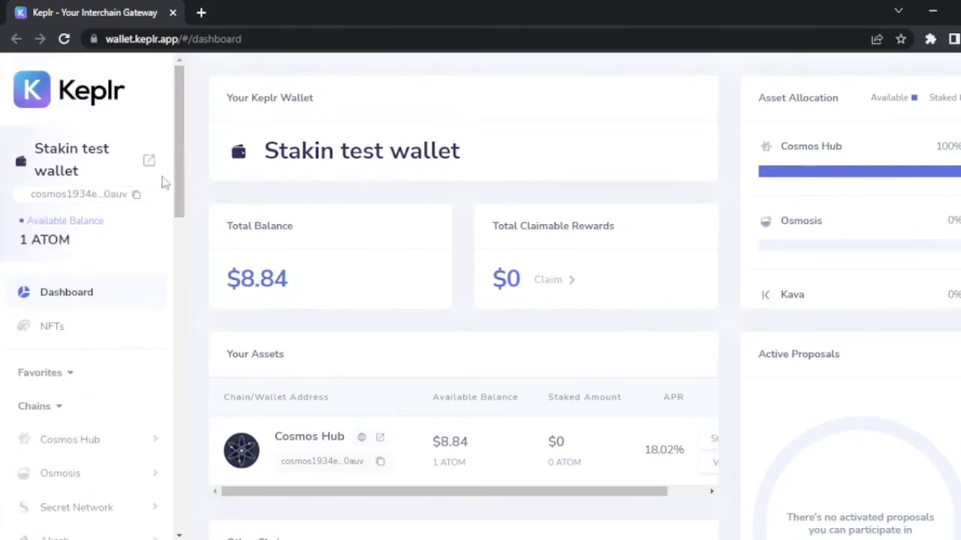
pyautogui.moveTo(89, 395)
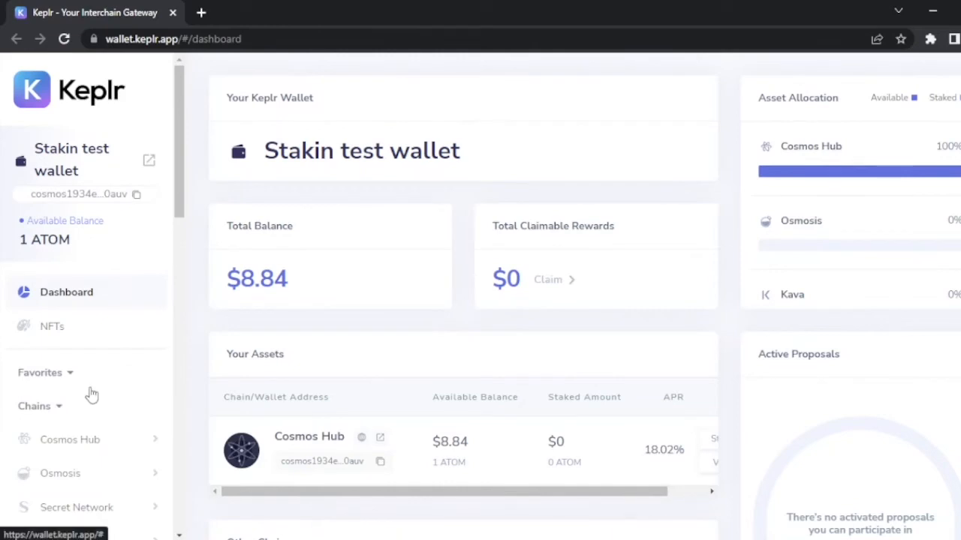
pyautogui.moveTo(915, 48)
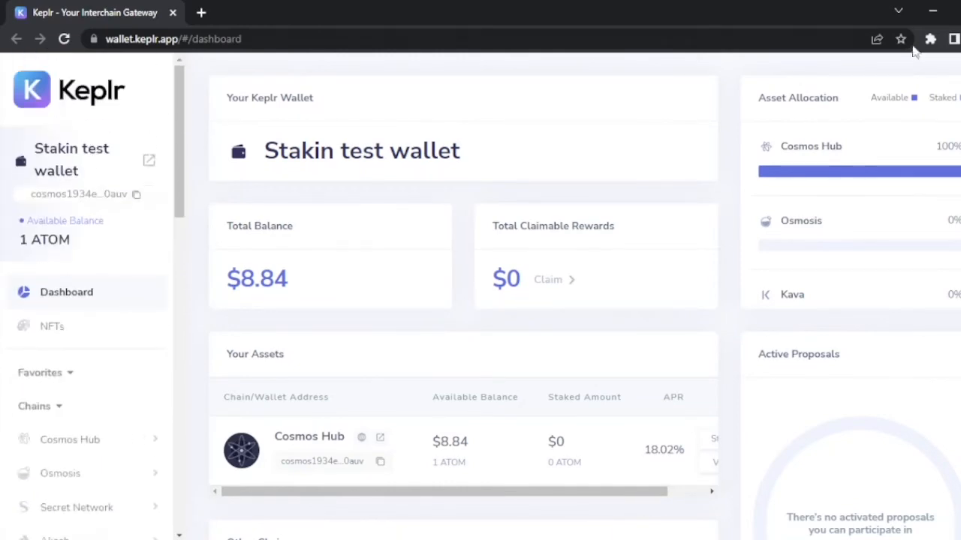
# Step: Start staking from the Keplr popup and expand Cosmos Hub in the dashboard sidebar
pyautogui.click(929, 39)
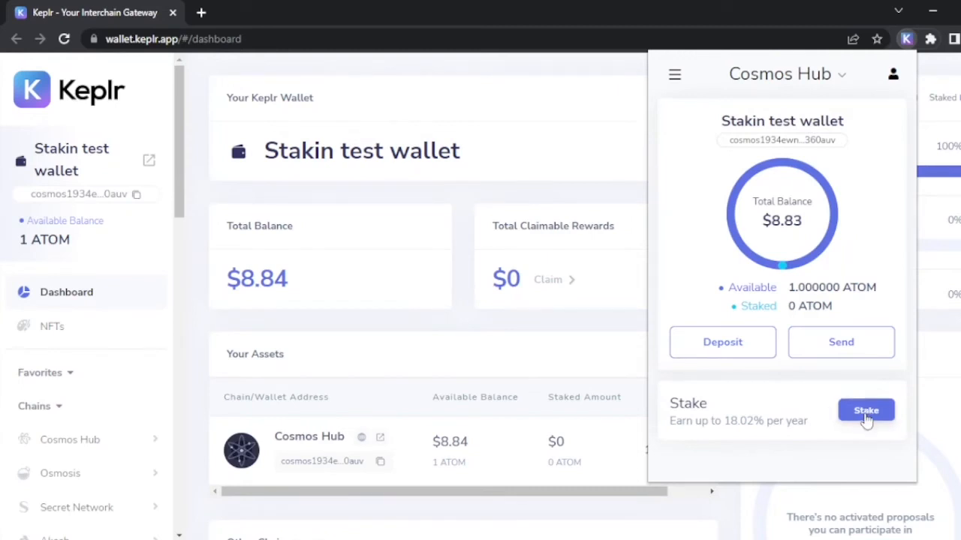
pyautogui.click(865, 409)
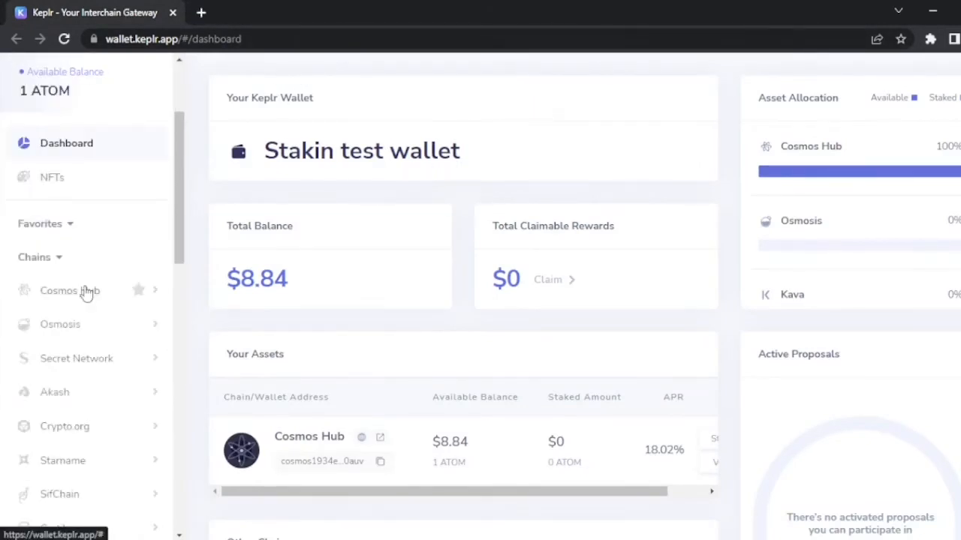
pyautogui.click(70, 290)
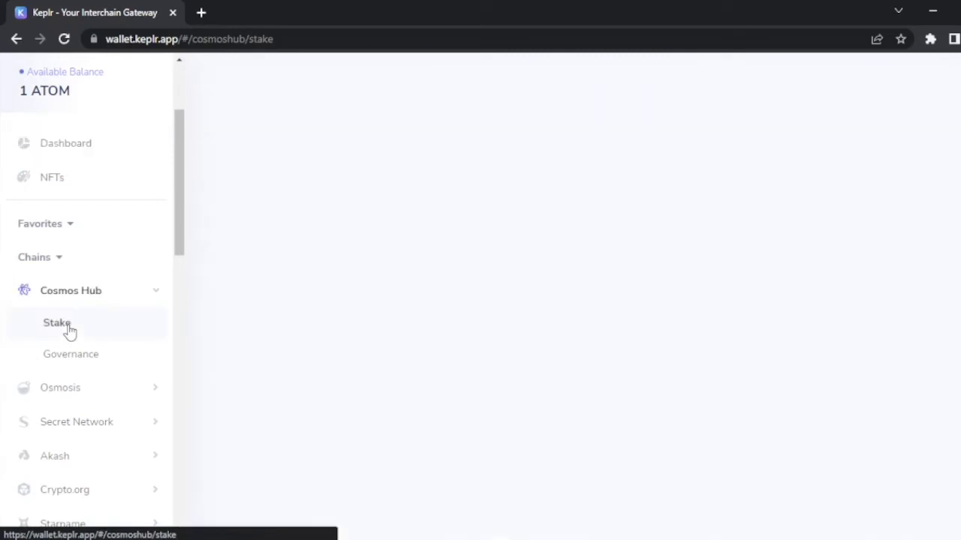
# Step: Scroll the Cosmos Hub active validators to Stakin (rank 87) and open its details
pyautogui.click(56, 324)
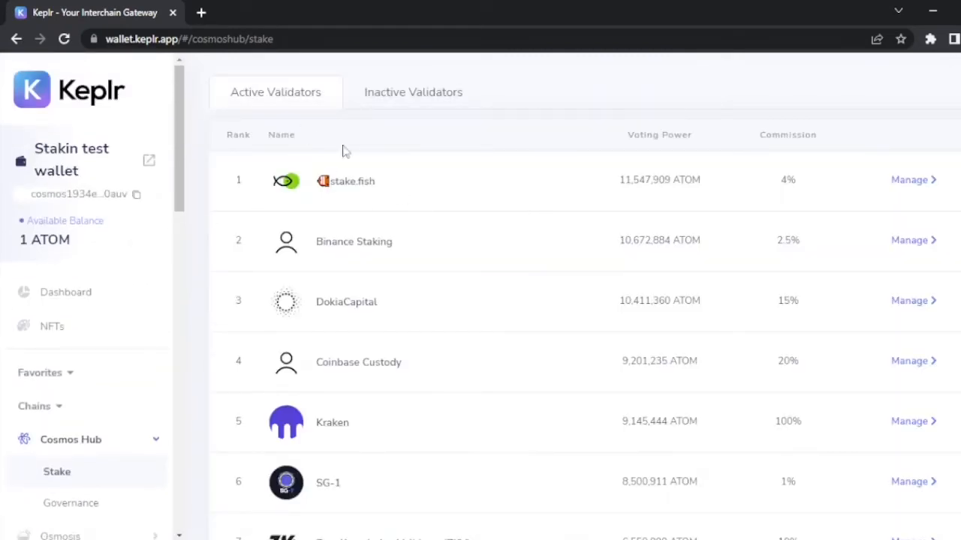
pyautogui.moveTo(484, 211)
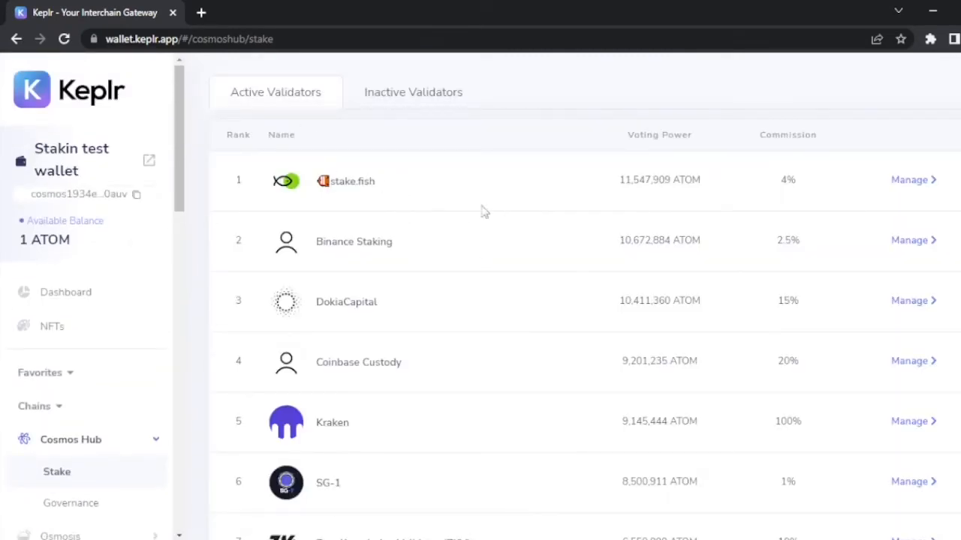
pyautogui.scroll(-3)
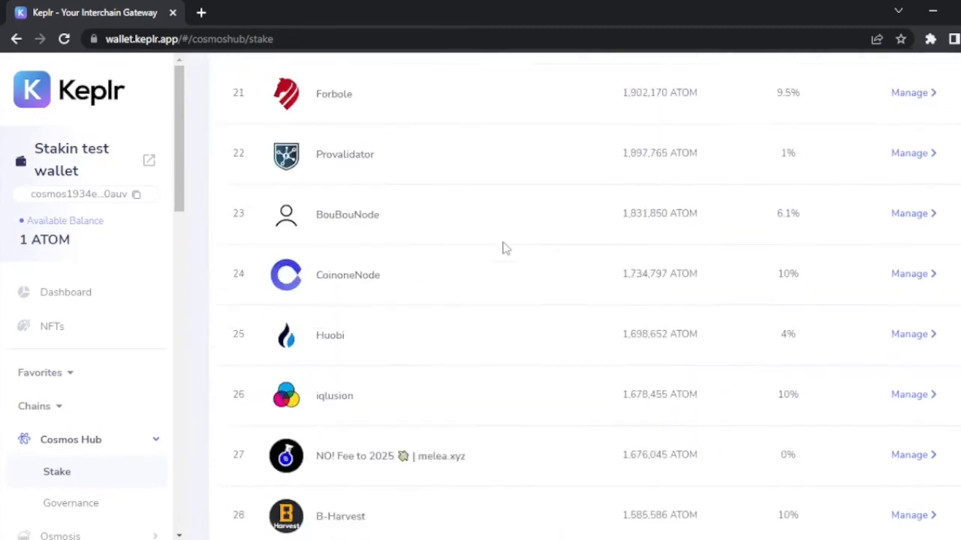
pyautogui.scroll(-3)
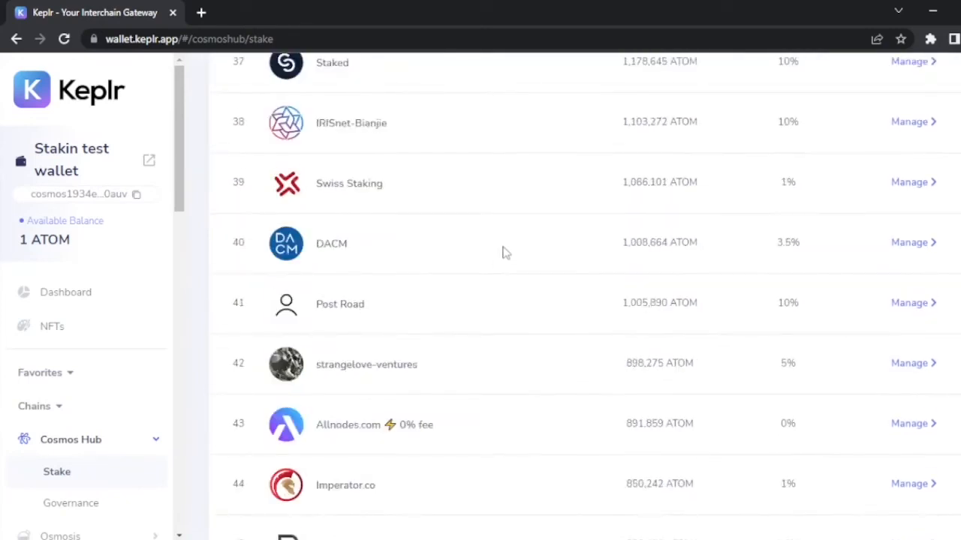
pyautogui.scroll(-3)
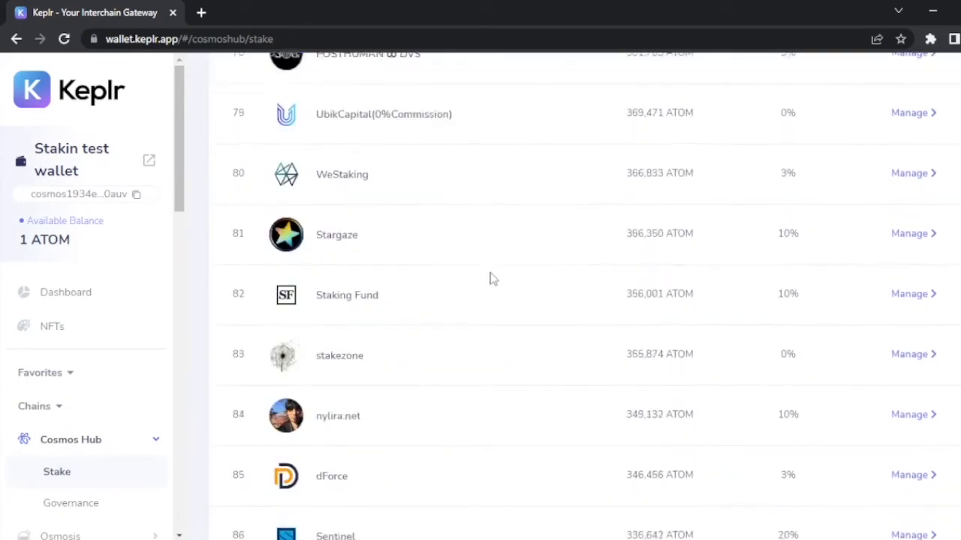
pyautogui.scroll(-3)
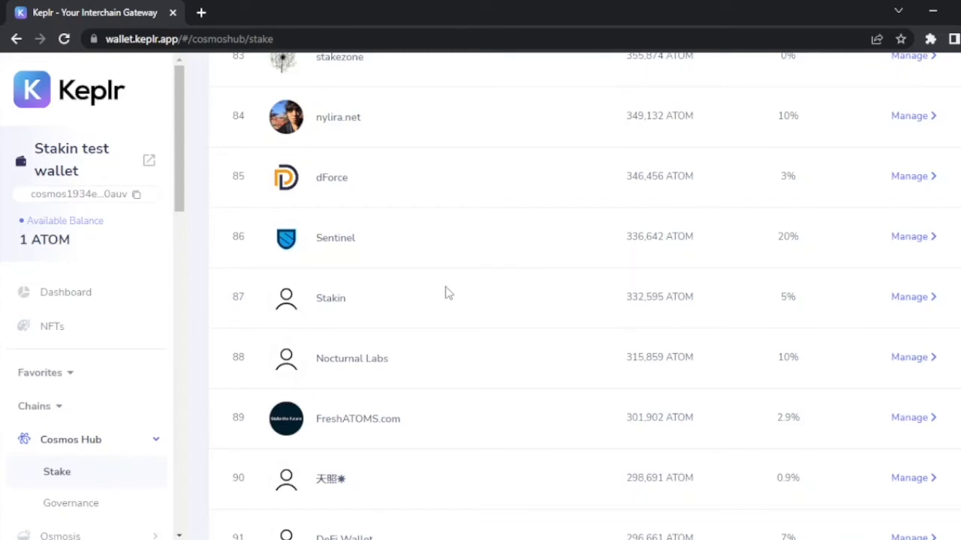
pyautogui.moveTo(102, 296)
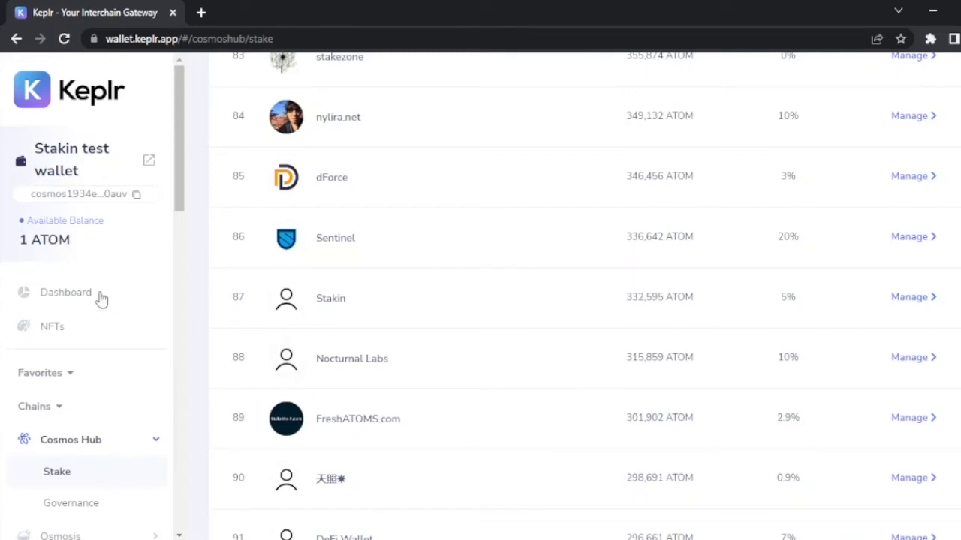
pyautogui.click(330, 297)
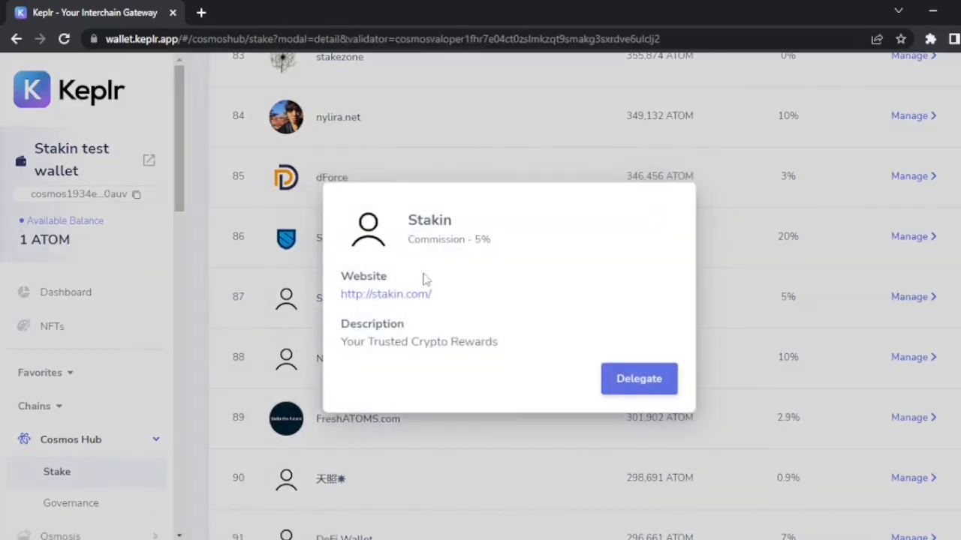
pyautogui.moveTo(345, 276)
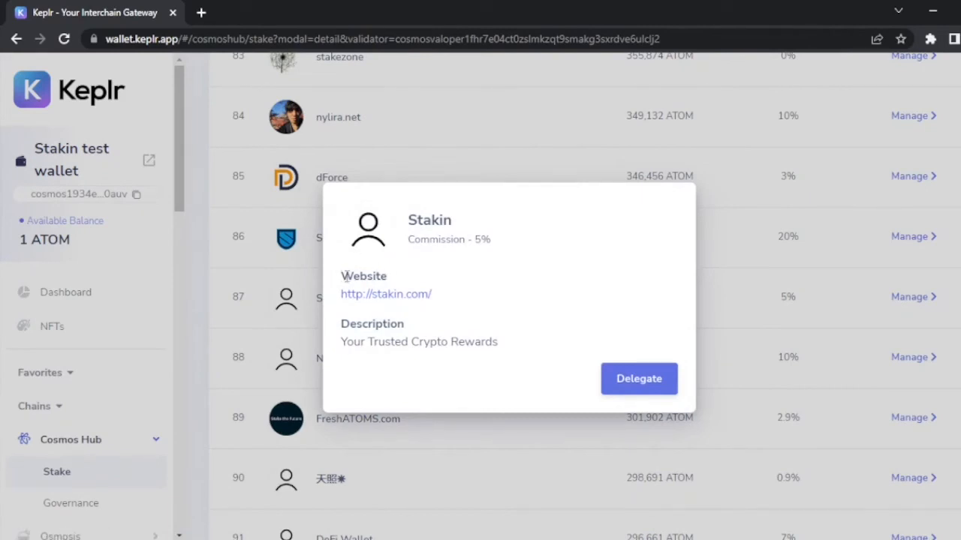
pyautogui.moveTo(645, 387)
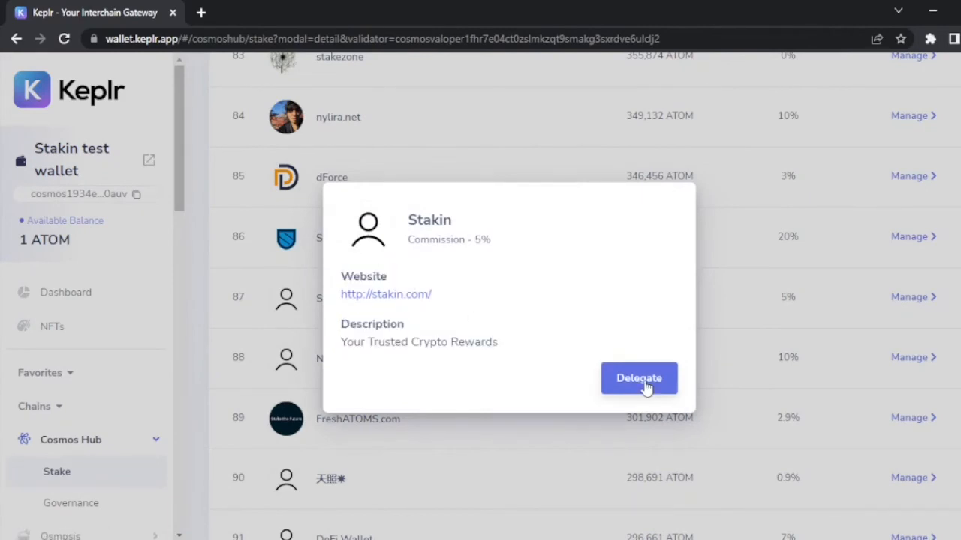
# Step: Open the Stakin delegation form and enter 0.85 ATOM as the amount
pyautogui.click(639, 379)
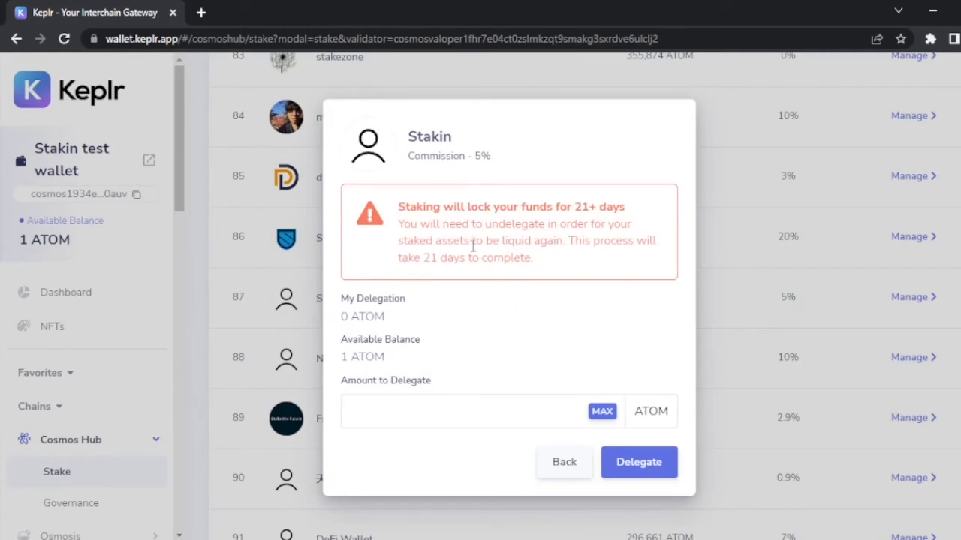
pyautogui.moveTo(603, 317)
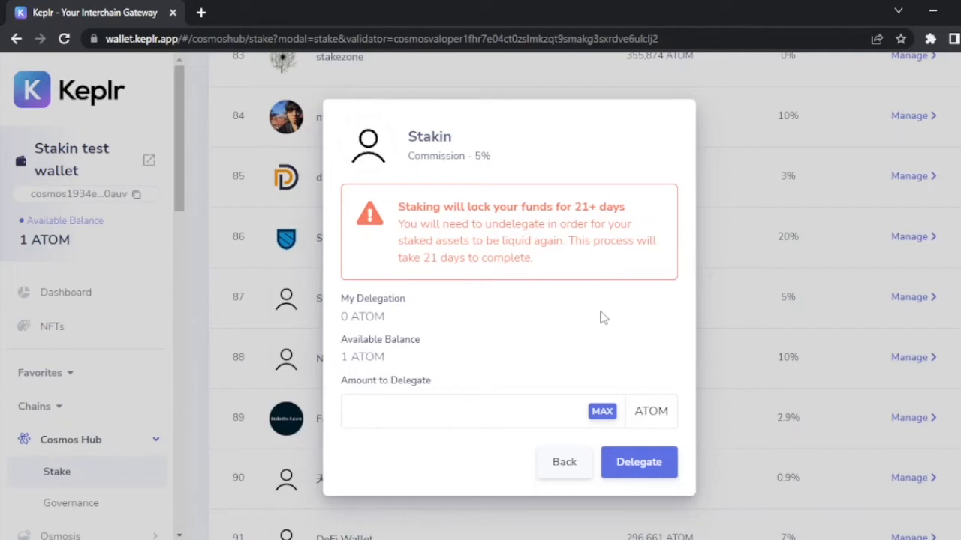
pyautogui.moveTo(559, 520)
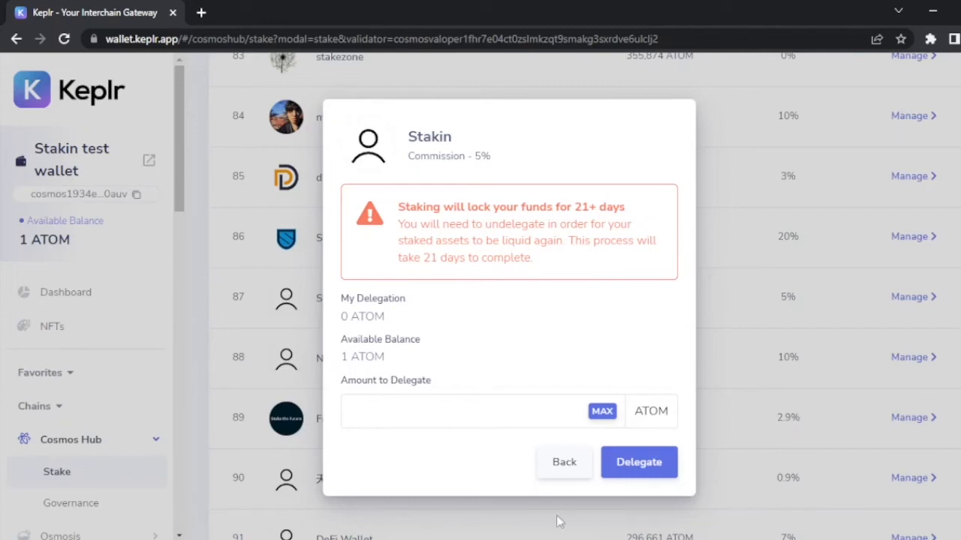
pyautogui.moveTo(397, 207); pyautogui.dragTo(532, 258)
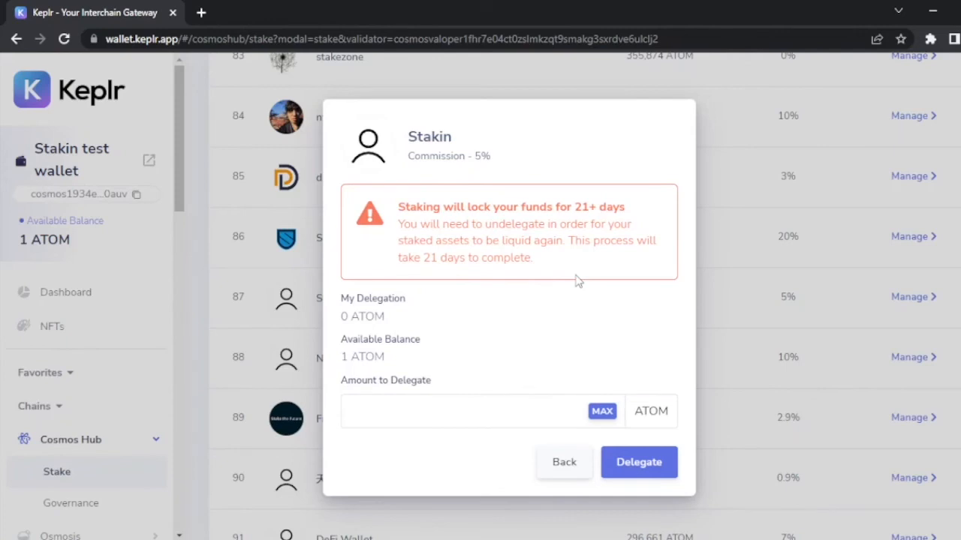
pyautogui.write('0.85')
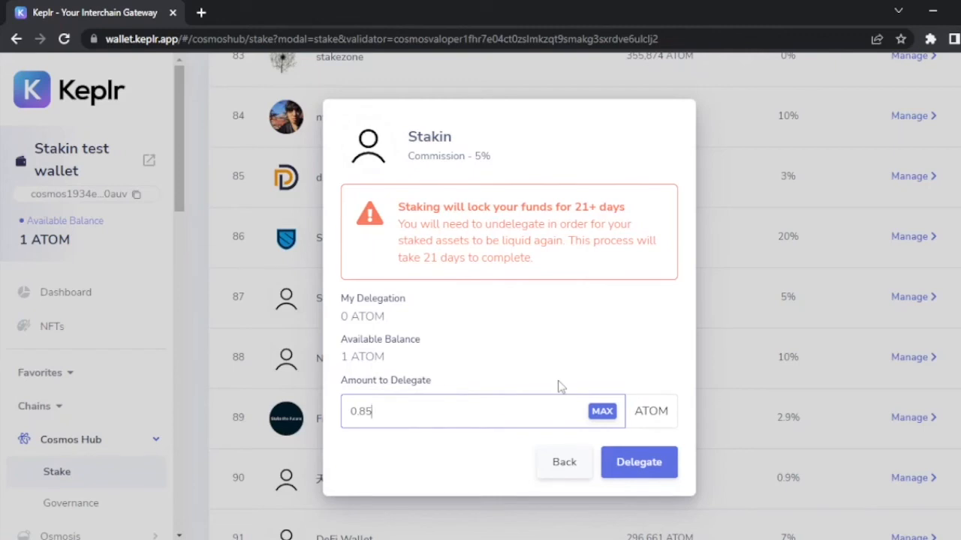
# Step: Submit the 0.85 ATOM delegation and review the Delegate message with Average fee
pyautogui.click(639, 461)
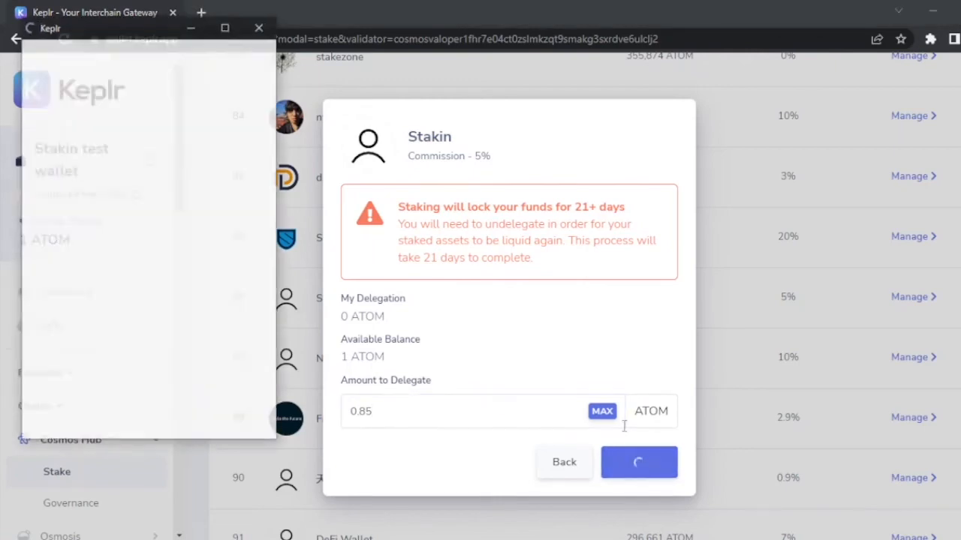
pyautogui.click(639, 462)
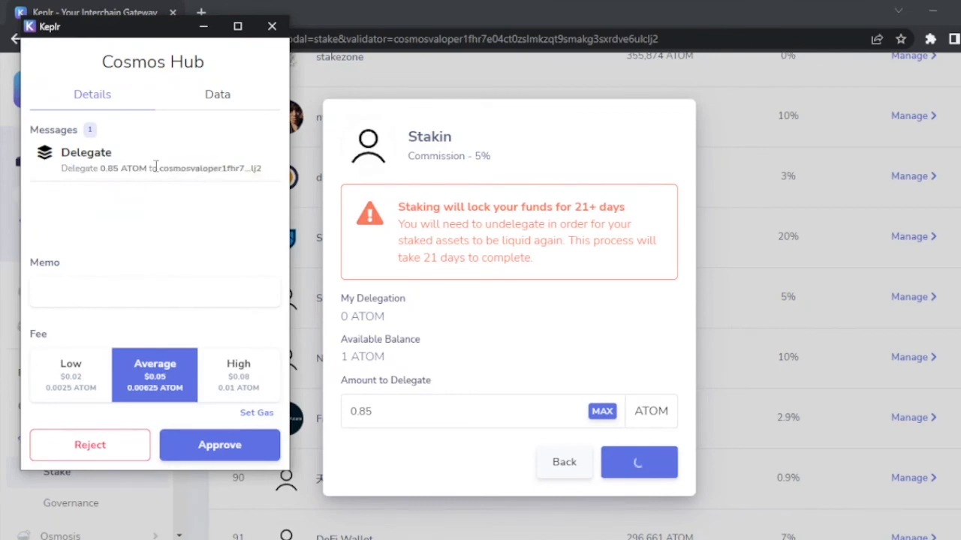
pyautogui.doubleClick(210, 168)
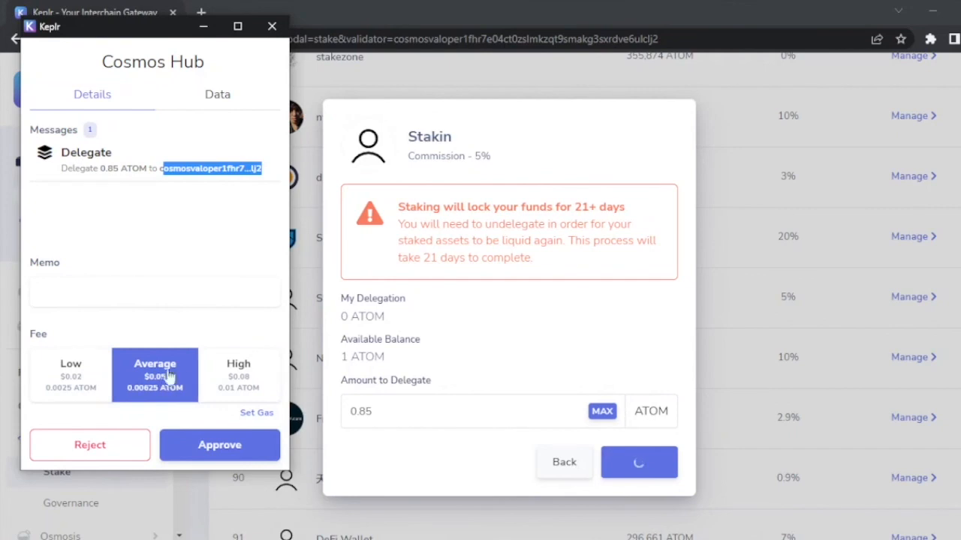
pyautogui.moveTo(153, 383)
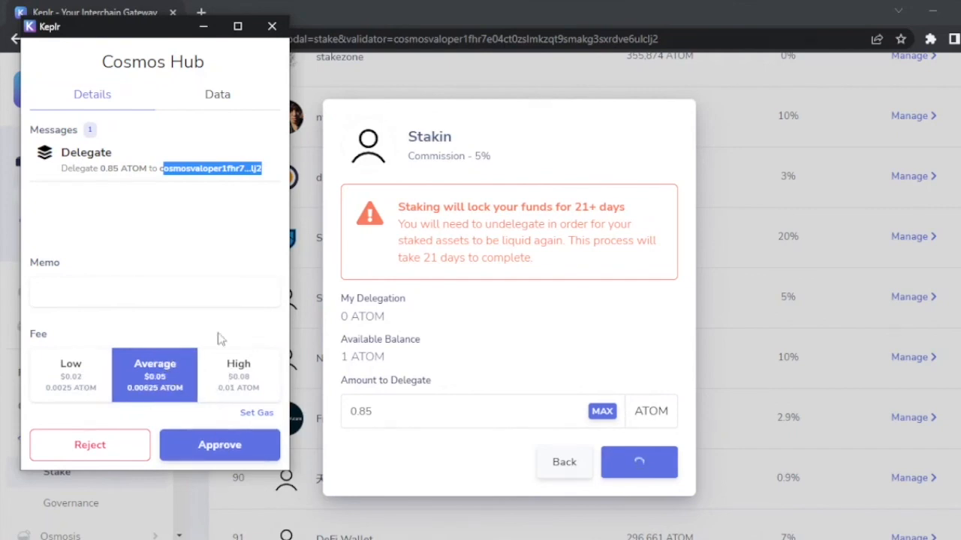
# Step: Approve the transaction and confirm 0.85 ATOM staked with Stakin, 0.14375 ATOM available
pyautogui.click(219, 445)
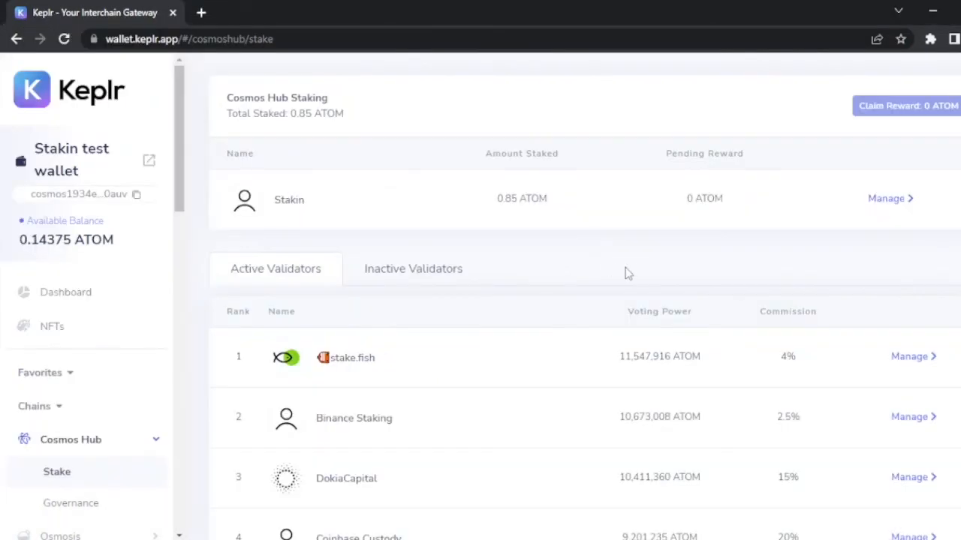
pyautogui.moveTo(531, 260)
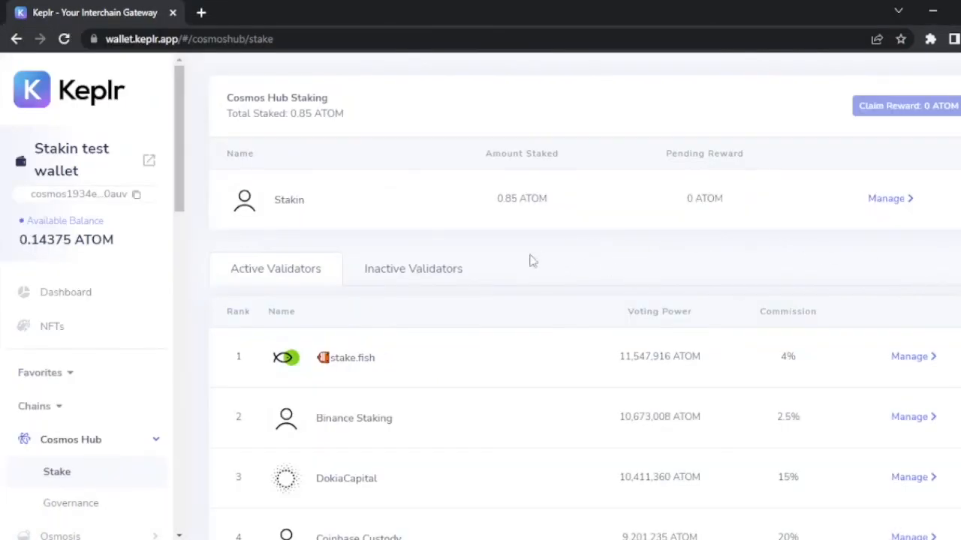
pyautogui.moveTo(424, 235)
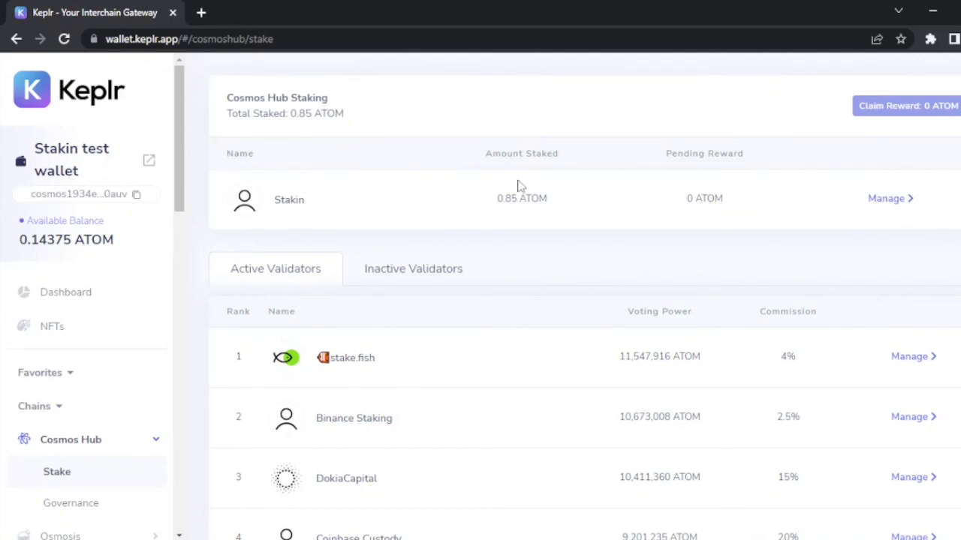
pyautogui.moveTo(326, 197)
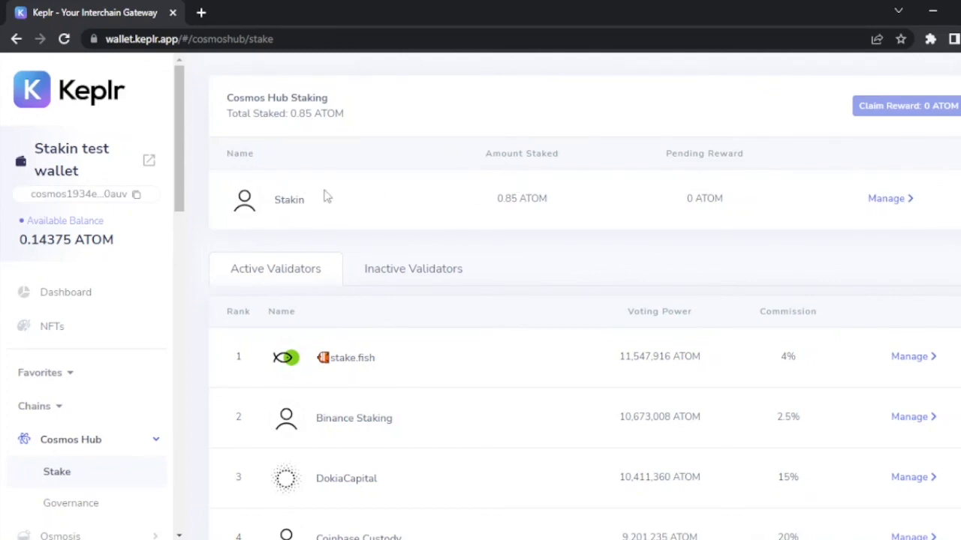
pyautogui.doubleClick(289, 199)
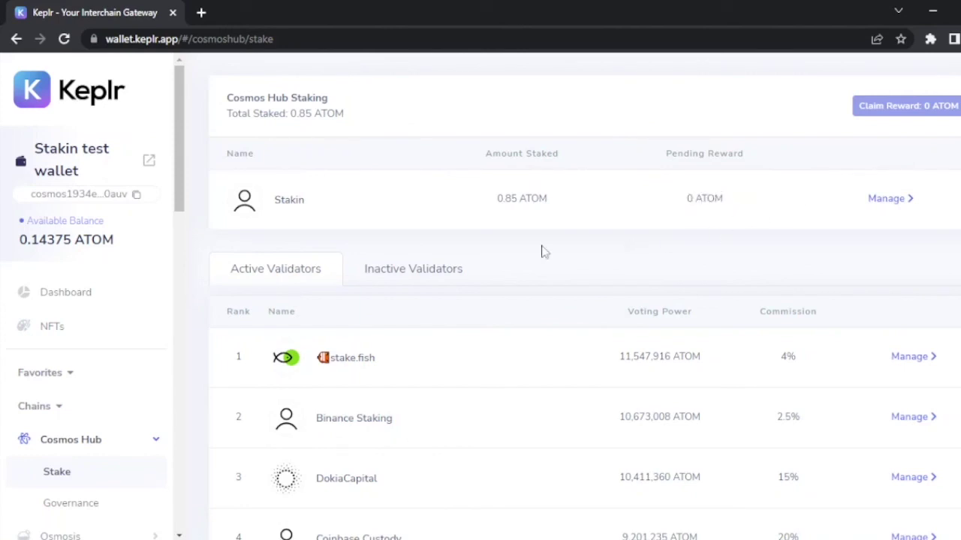
pyautogui.moveTo(700, 250)
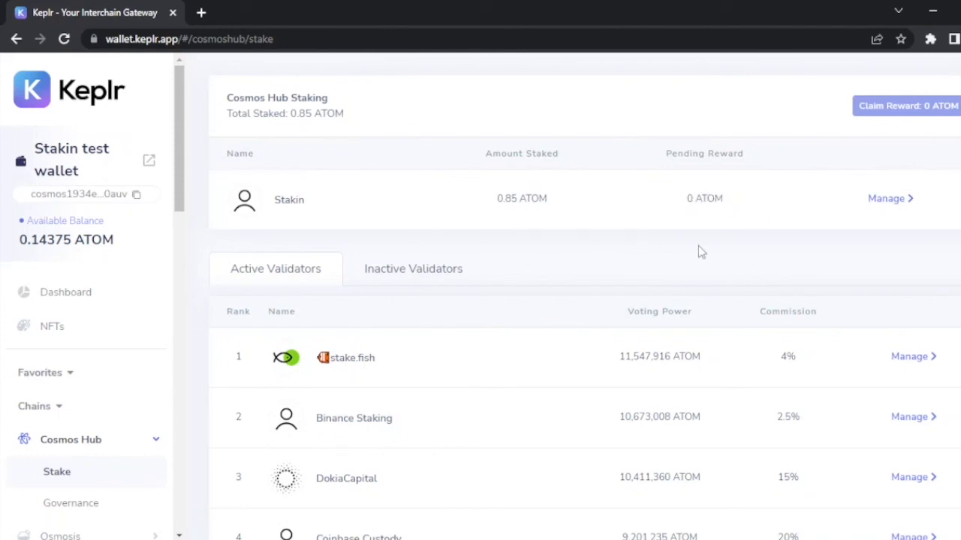
pyautogui.moveTo(543, 255)
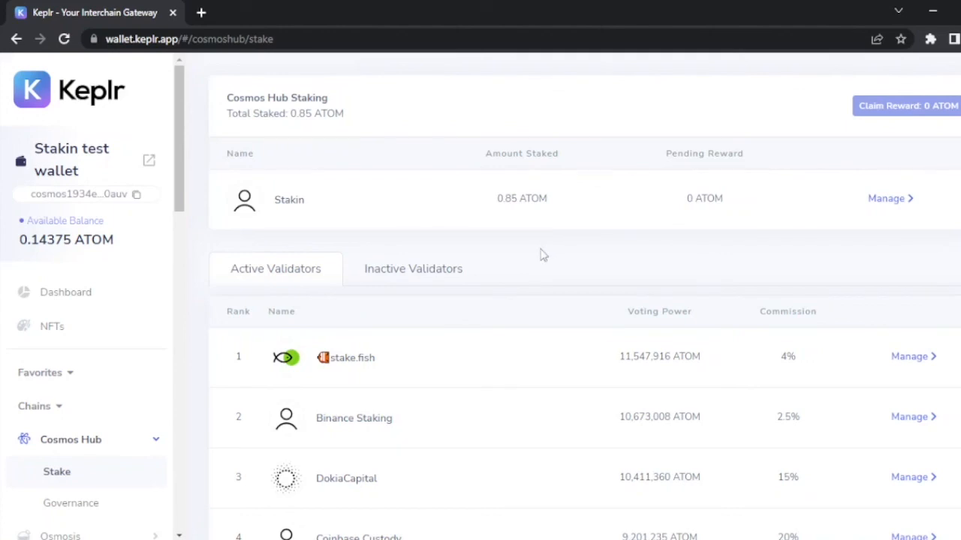